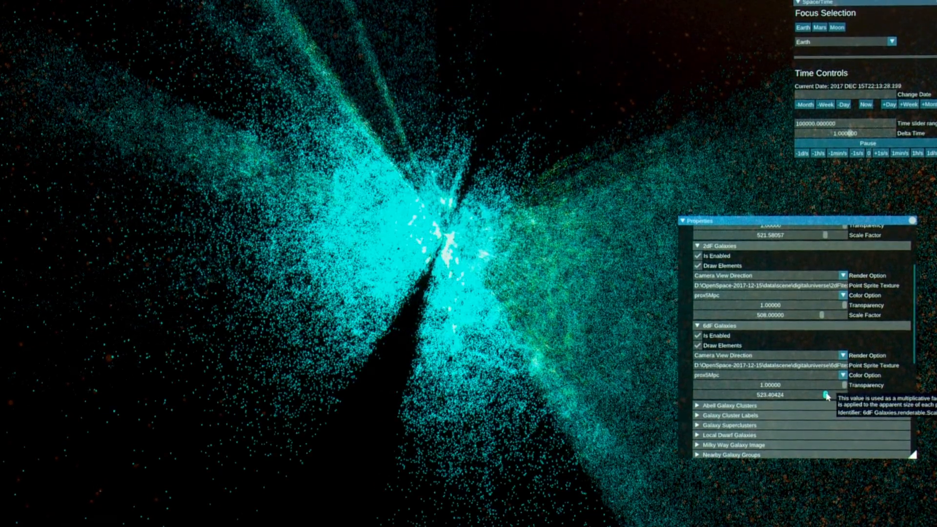
Step: Raise the 6dF Galaxies Scale Factor to about 550 so its points render as large cyan blobs
{"action": "left_click_drag", "start_coordinate": [829, 401], "coordinate": [832, 401]}
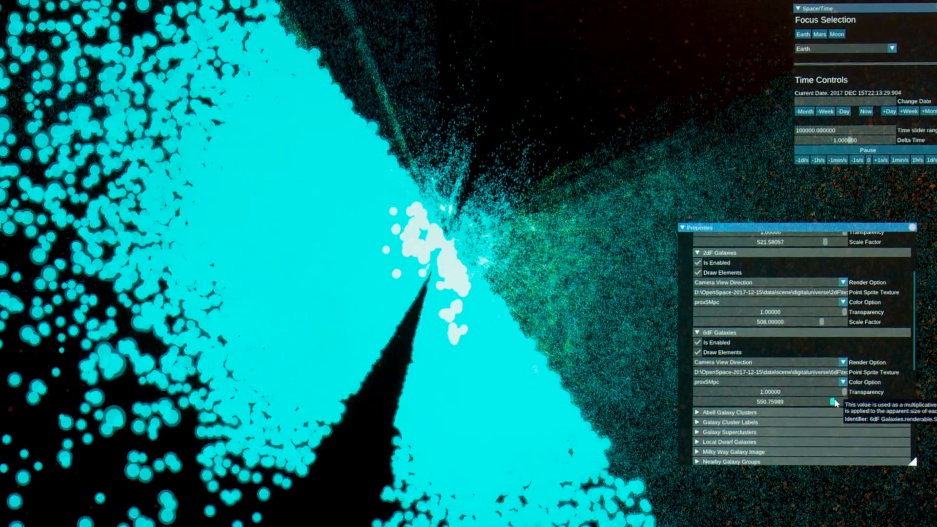